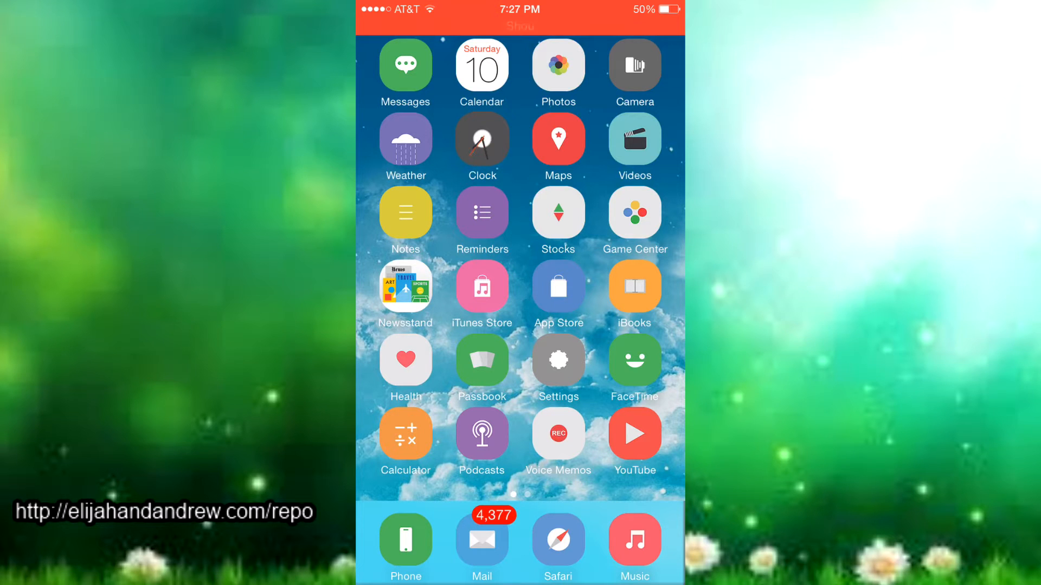
Open ReachApp in Settings and load a browser search into the split-screen top half.
{"action": "left_click", "coordinate": [558, 360]}
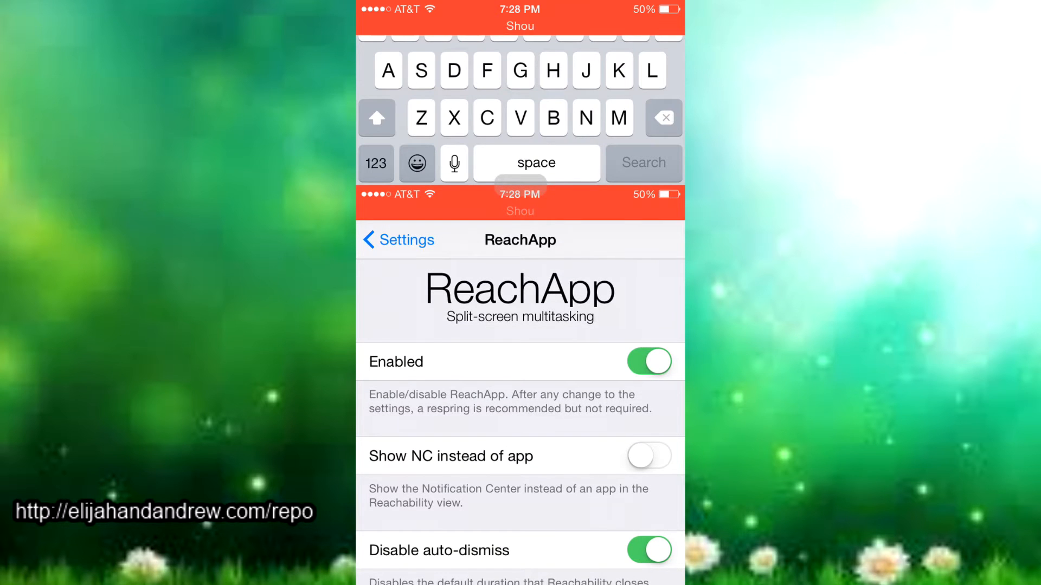
{"action": "type", "text": "u"}
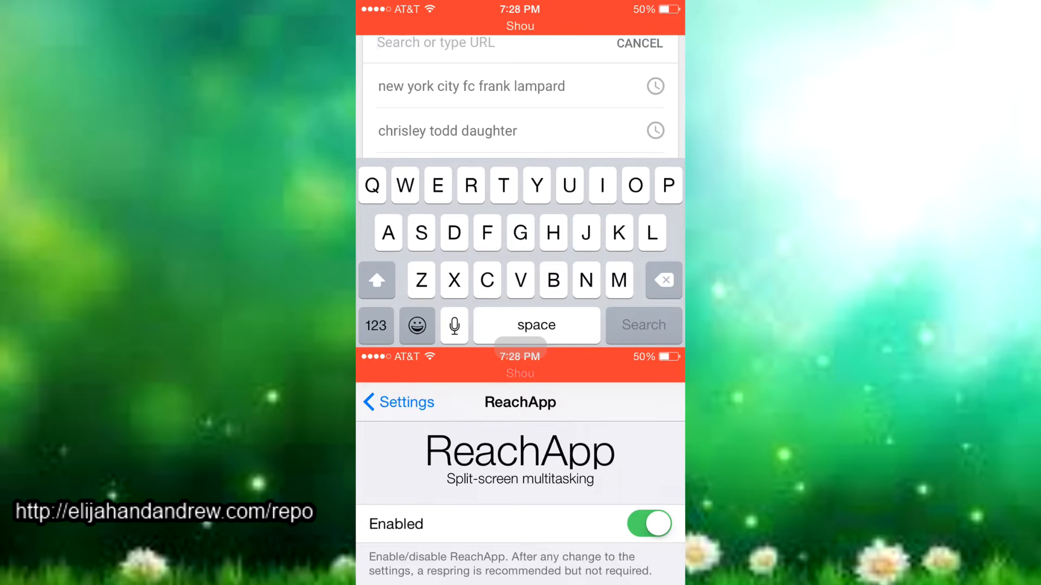
{"action": "scroll", "scroll_direction": "down", "scroll_amount": 3}
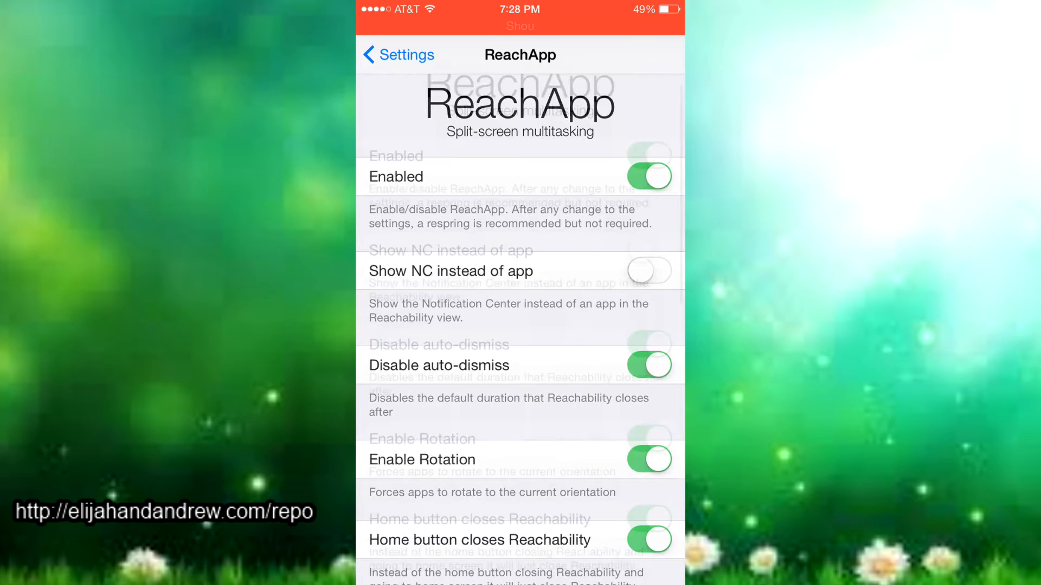
Scroll the full-screen ReachApp page to bottom grabber, instant resize and app selector options.
{"action": "scroll", "scroll_direction": "down", "scroll_amount": 3}
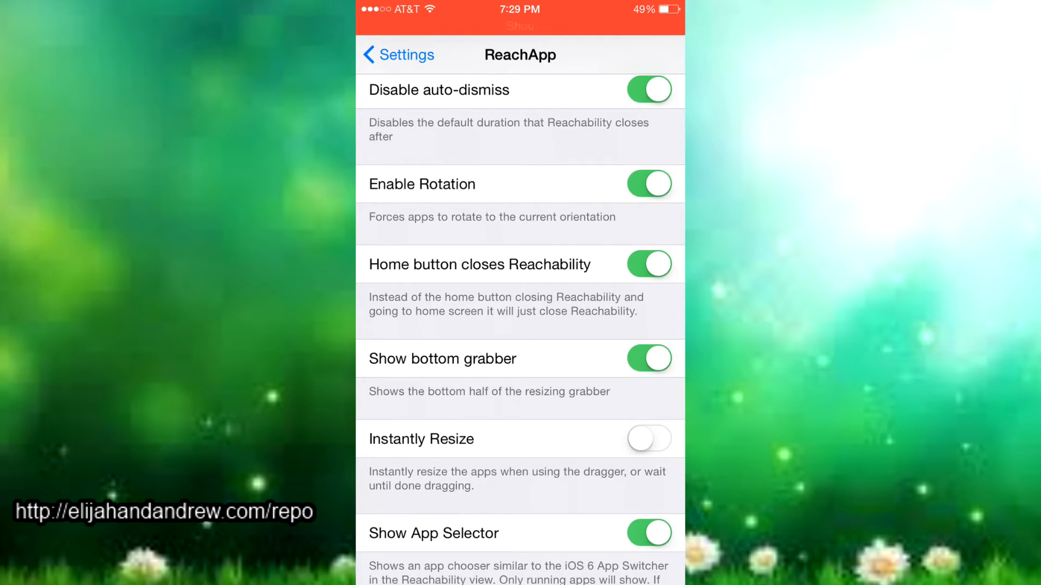
{"action": "scroll", "scroll_direction": "down", "scroll_amount": 3}
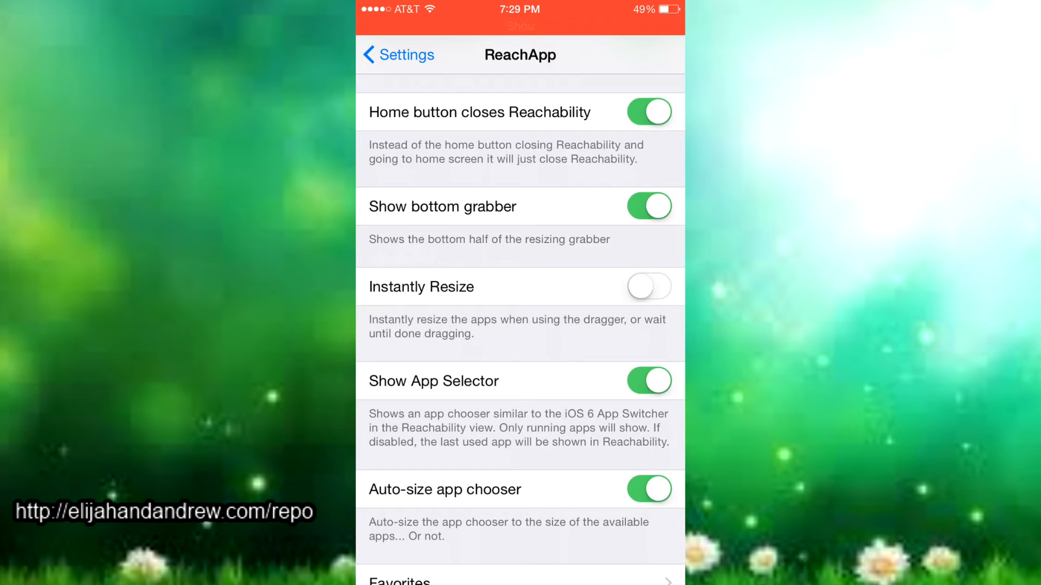
{"action": "scroll", "scroll_direction": "down", "scroll_amount": 3}
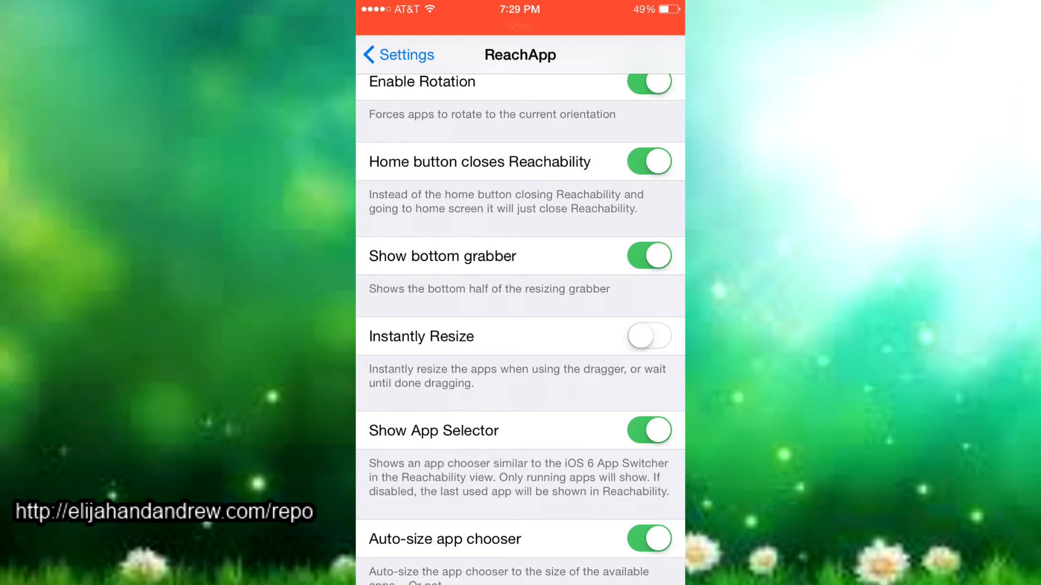
{"action": "scroll", "scroll_direction": "down", "scroll_amount": 3}
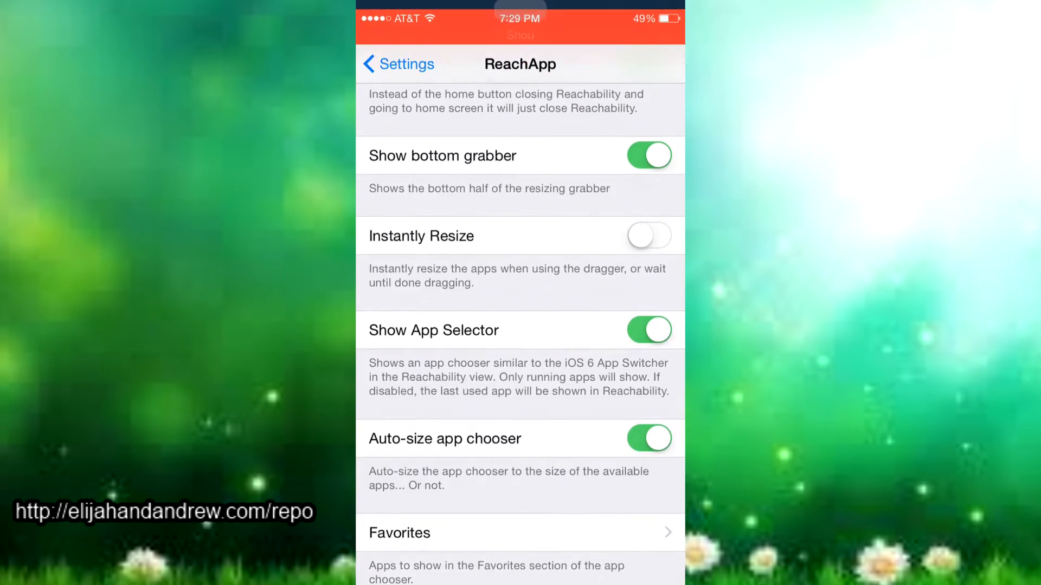
{"action": "scroll", "scroll_direction": "down", "scroll_amount": 3}
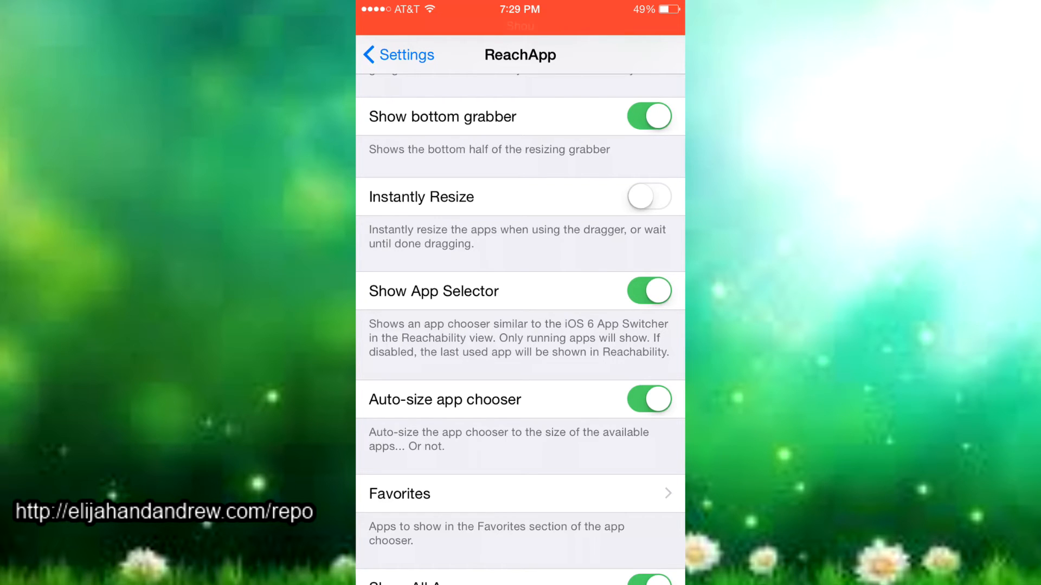
{"action": "scroll", "scroll_direction": "down", "scroll_amount": 3}
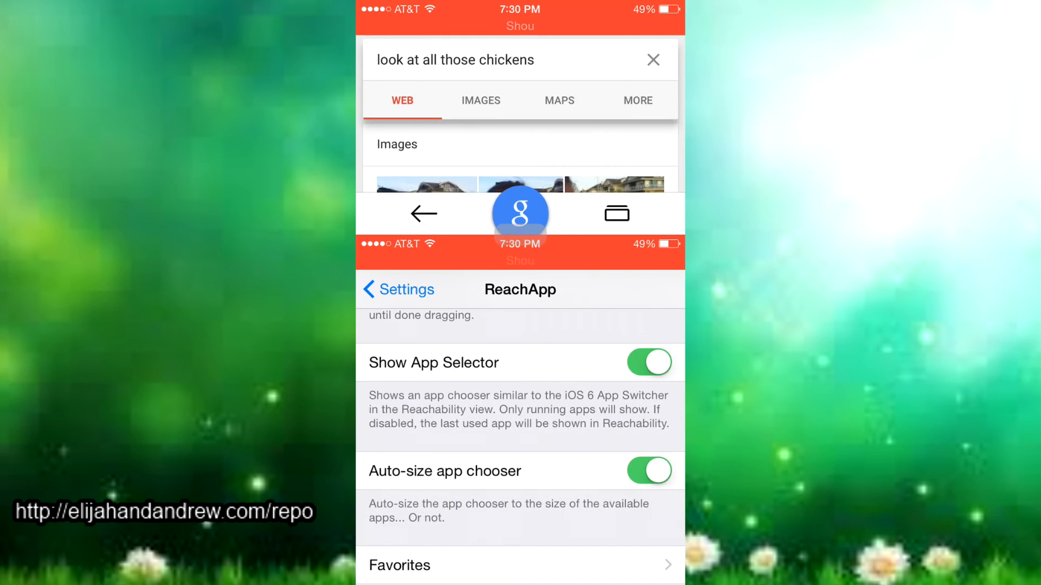
Show the recent, favorite and all apps chooser, then scroll ReachApp to Show All Apps.
{"action": "left_click", "coordinate": [520, 213]}
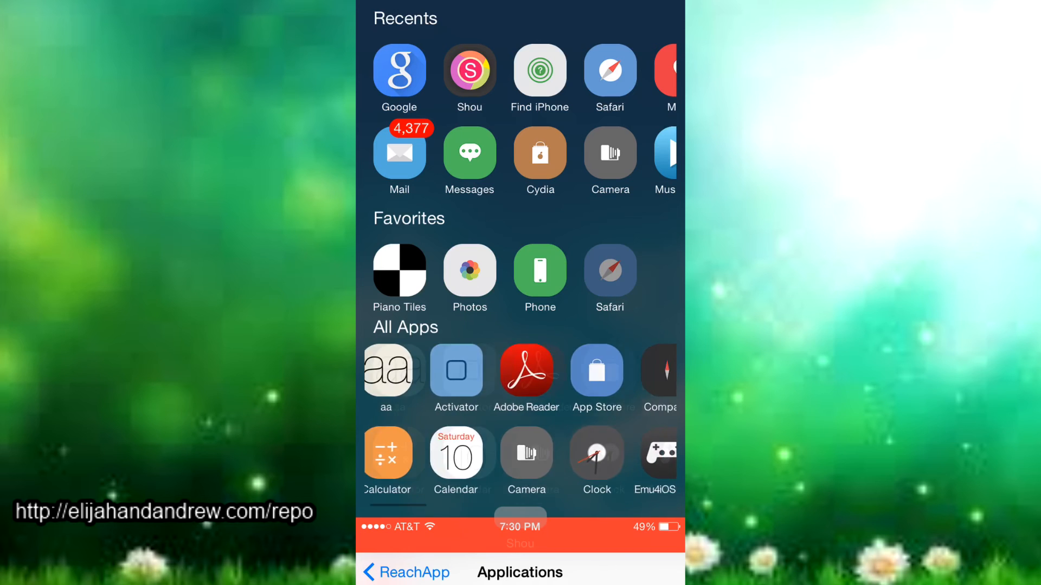
{"action": "scroll", "scroll_direction": "down", "scroll_amount": 3}
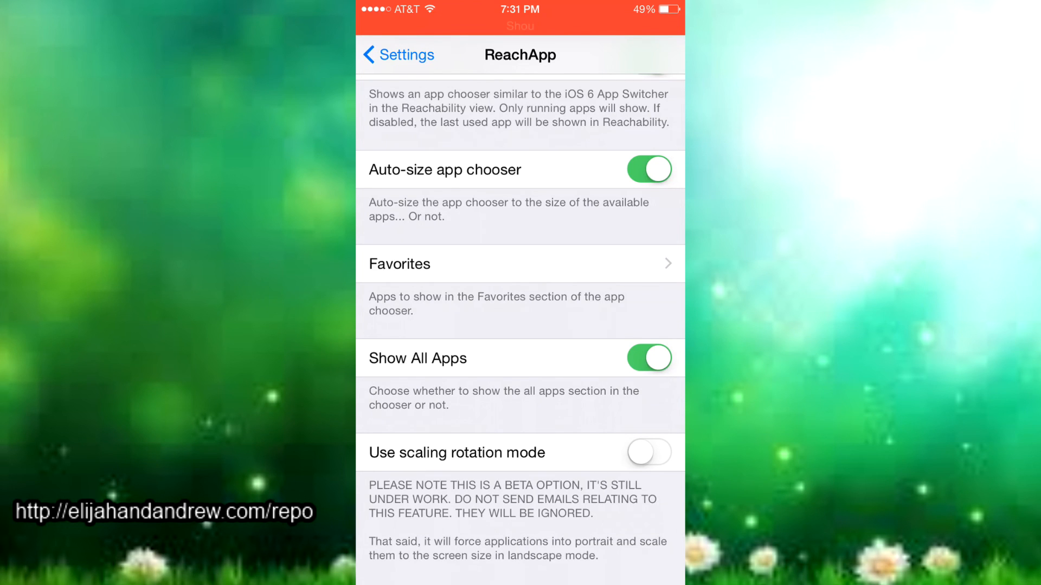
Scroll ReachApp settings down to Use scaling rotation mode and back up, then exit to home.
{"action": "scroll", "scroll_direction": "down", "scroll_amount": 3}
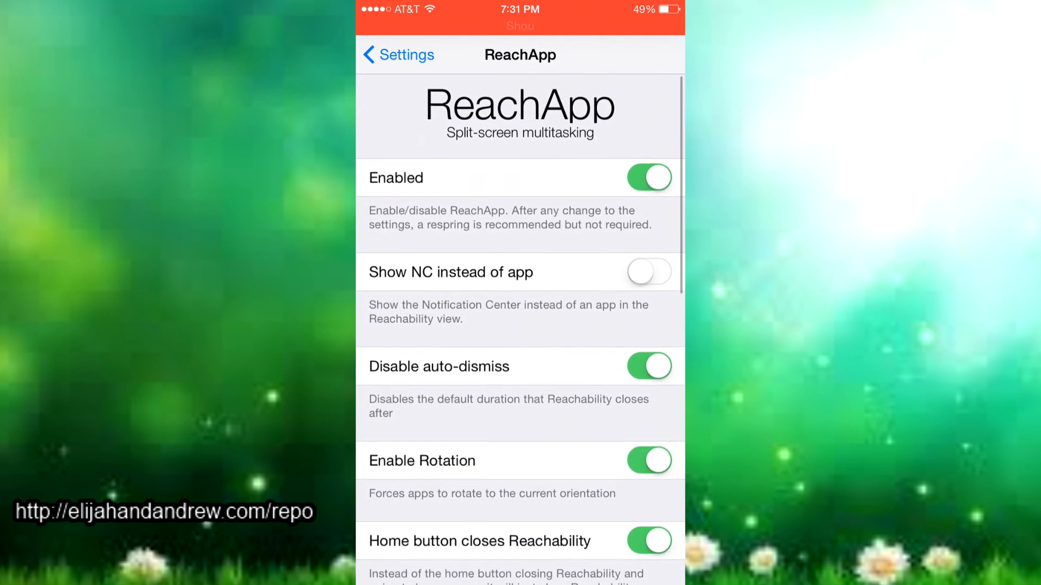
{"action": "scroll", "scroll_direction": "down", "scroll_amount": 3}
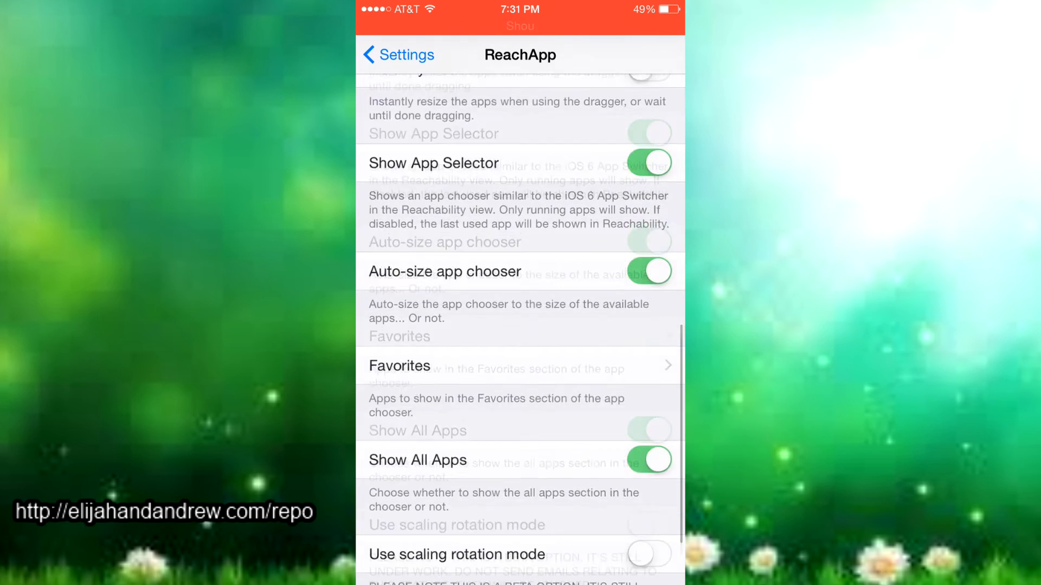
{"action": "scroll", "scroll_direction": "up", "scroll_amount": 3}
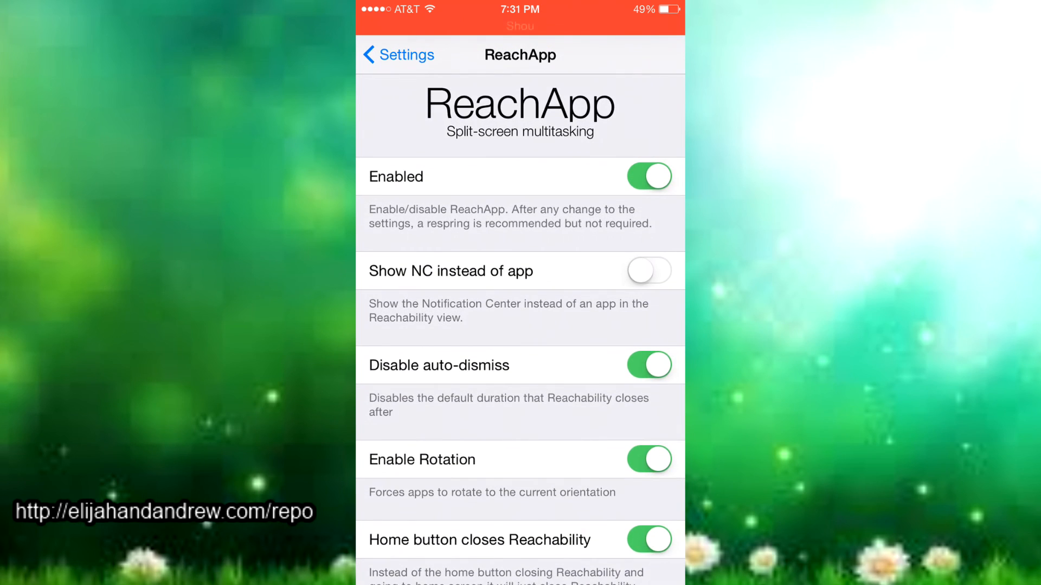
{"action": "scroll", "scroll_direction": "down", "scroll_amount": 3}
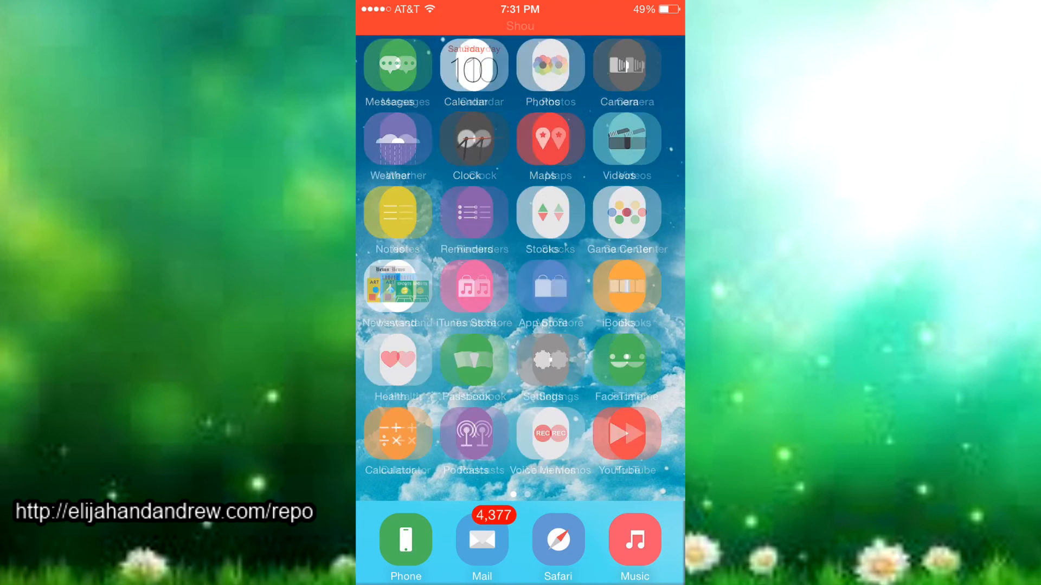
{"action": "scroll", "scroll_direction": "left", "scroll_amount": 3}
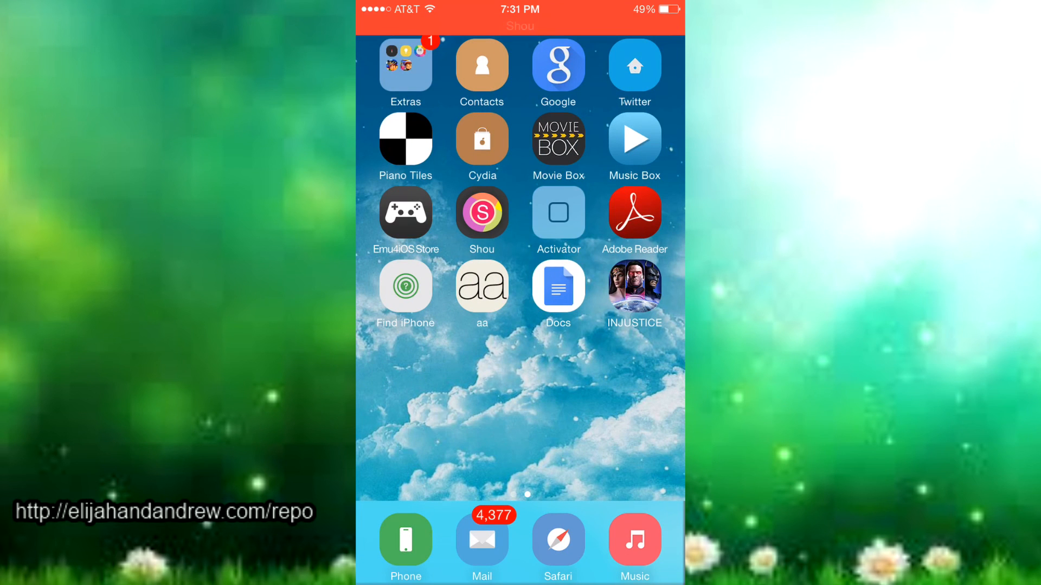